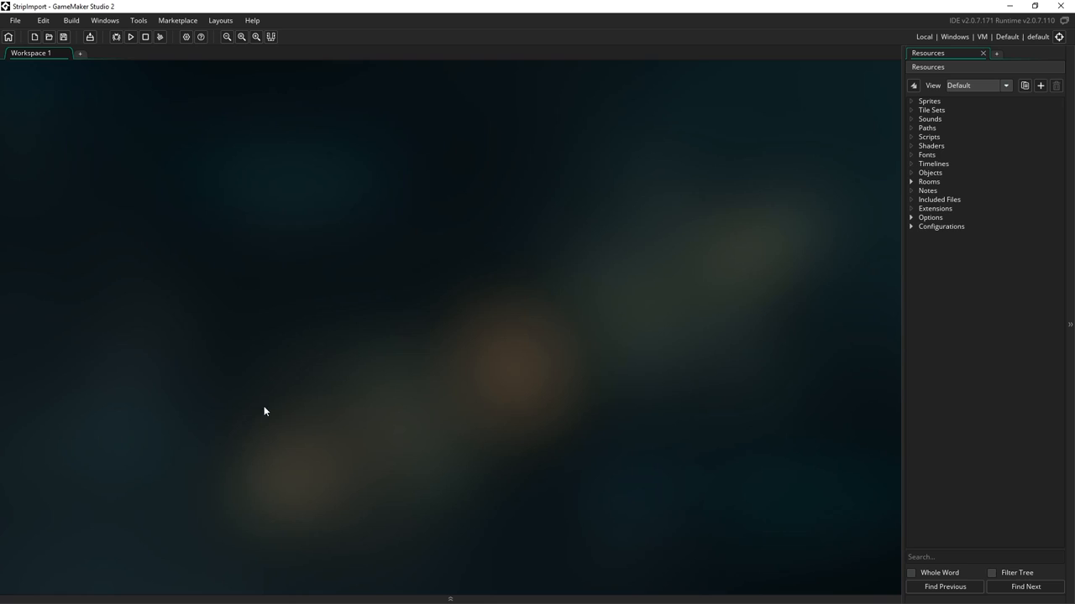
pyautogui.moveTo(344, 272)
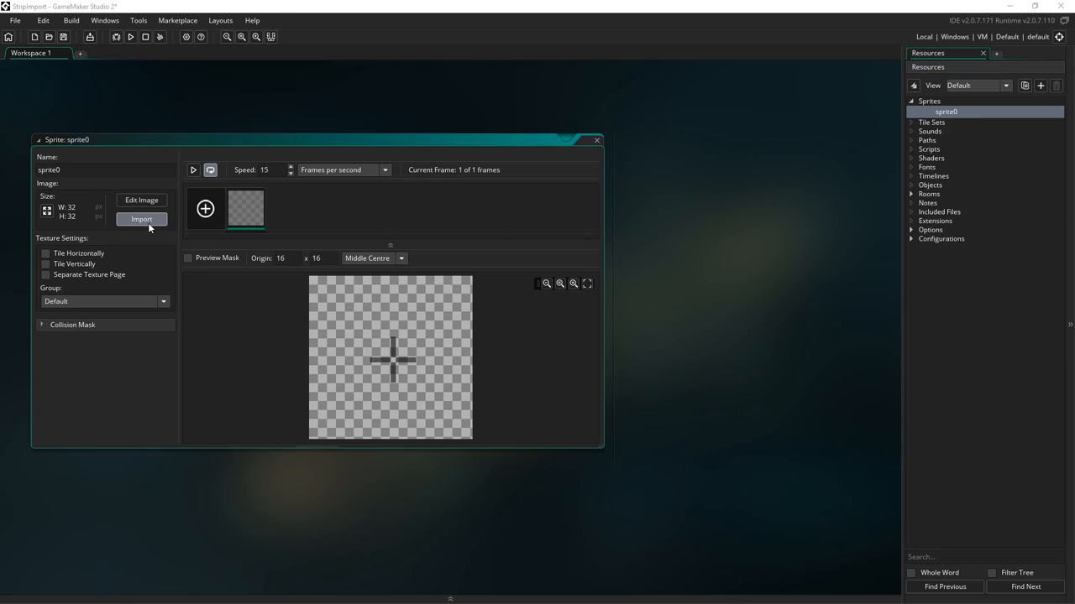
# Import the 640×64 ten-pose strip PNG into sprite0, accepting the non-undoable warning.
pyautogui.click(141, 219)
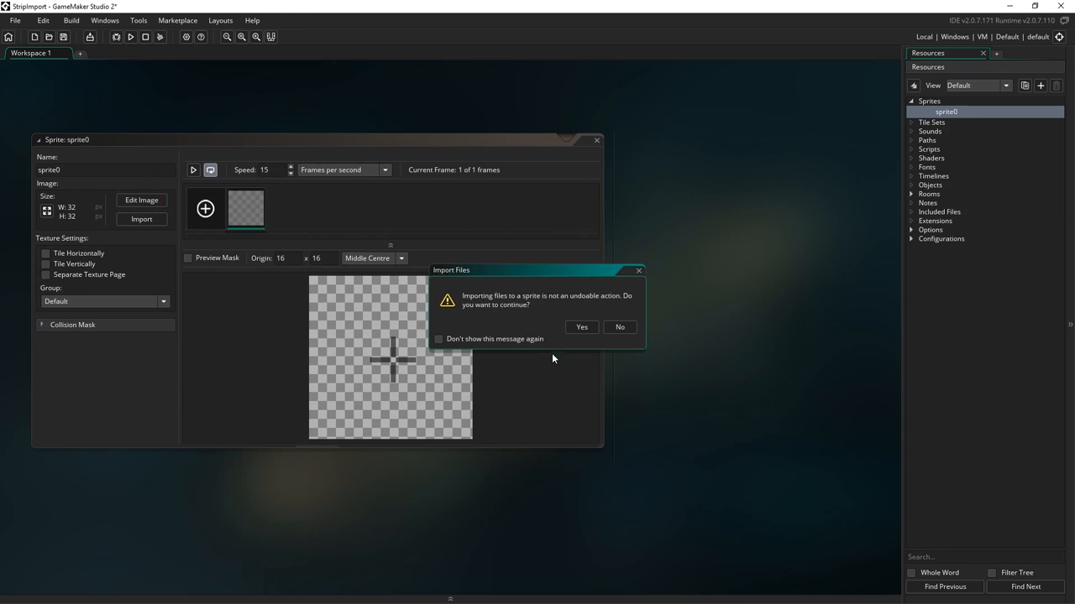
pyautogui.click(581, 327)
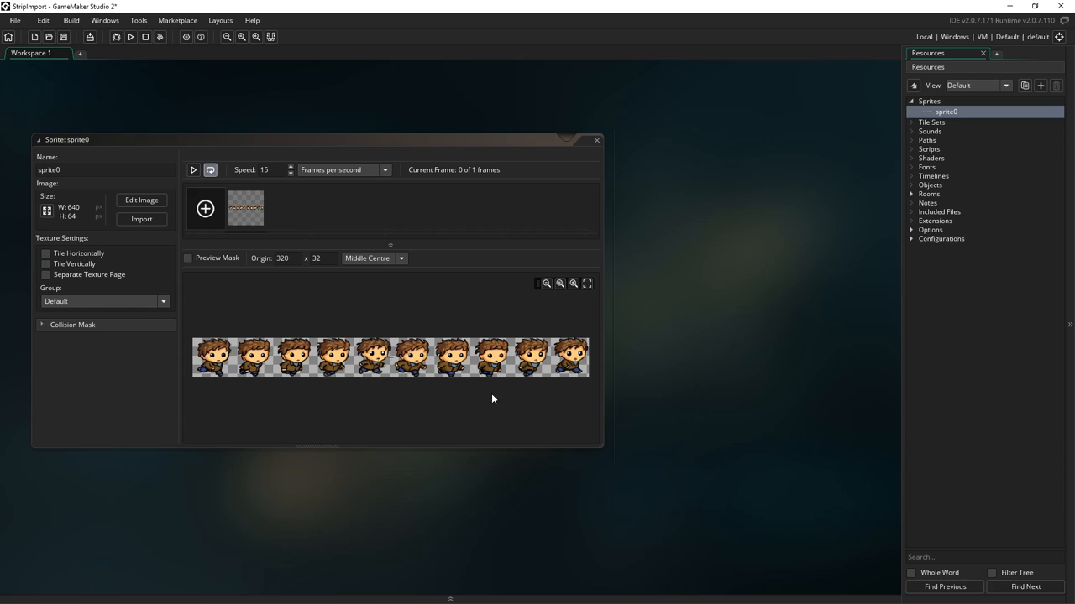
pyautogui.moveTo(239, 354)
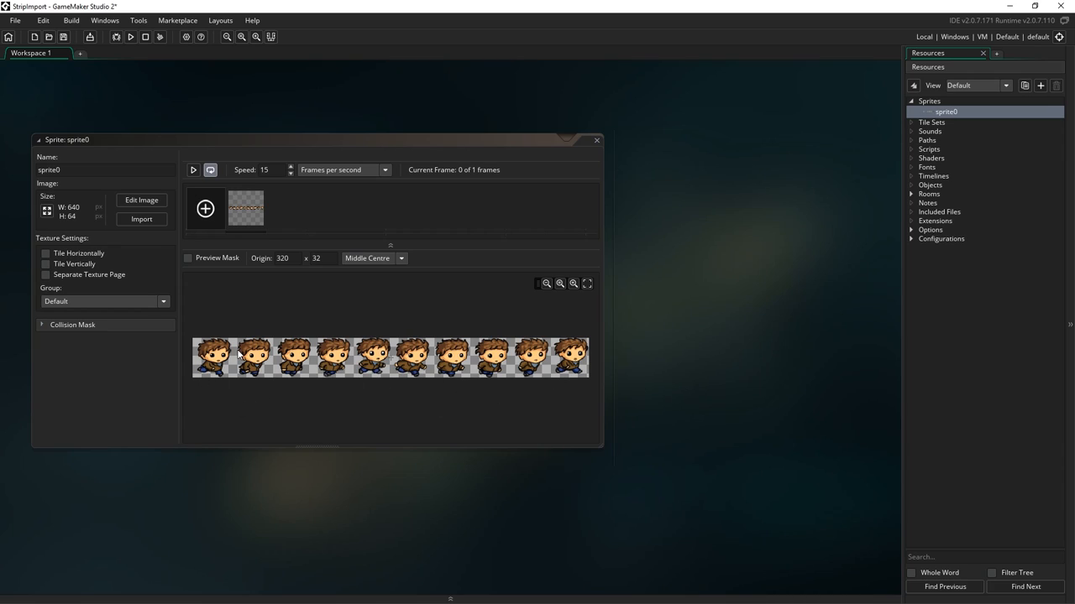
pyautogui.moveTo(219, 372)
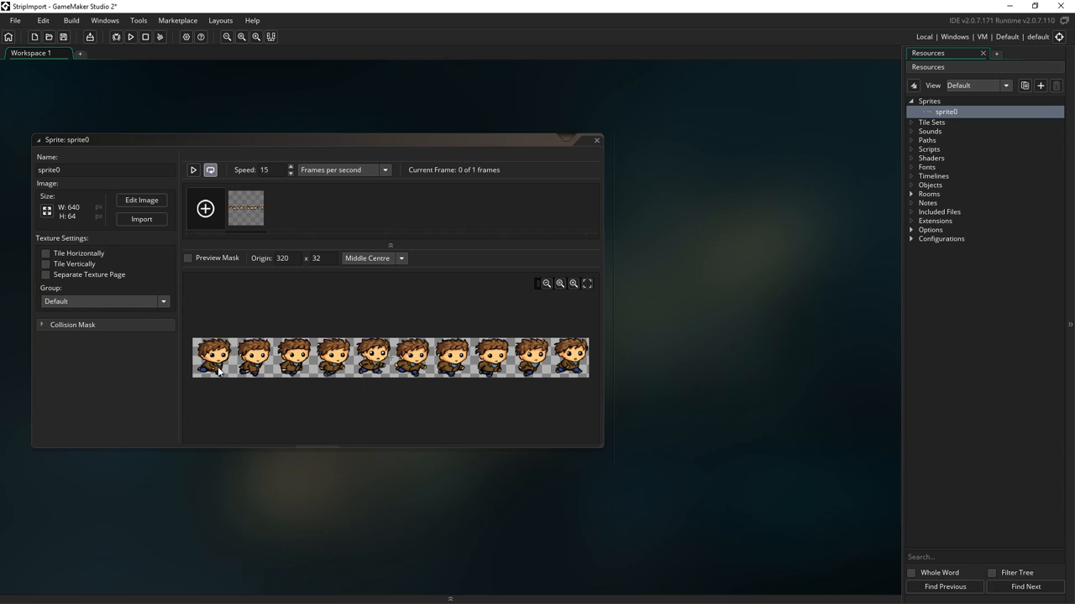
pyautogui.moveTo(145, 443)
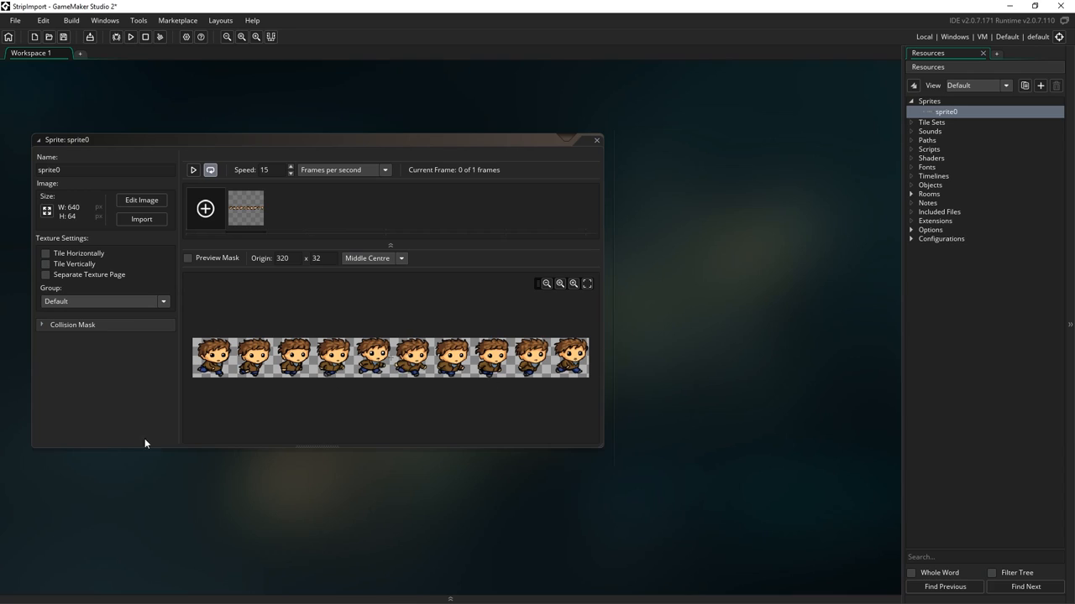
pyautogui.moveTo(504, 221)
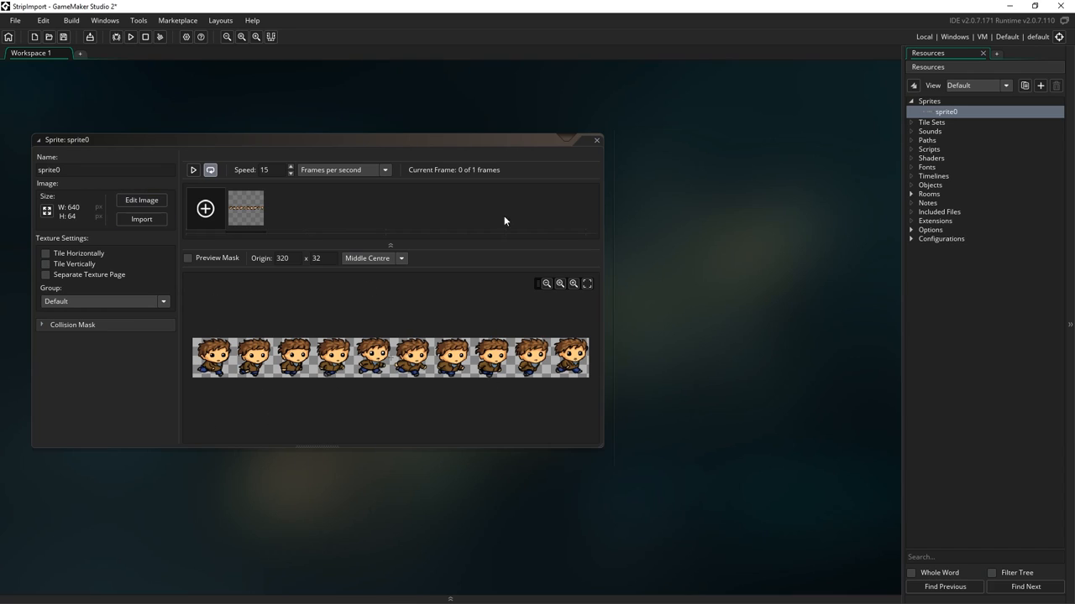
# Import sprite0_strip10.png as a strip of ten 64×64 frames, then view frames seven and ten.
pyautogui.click(141, 200)
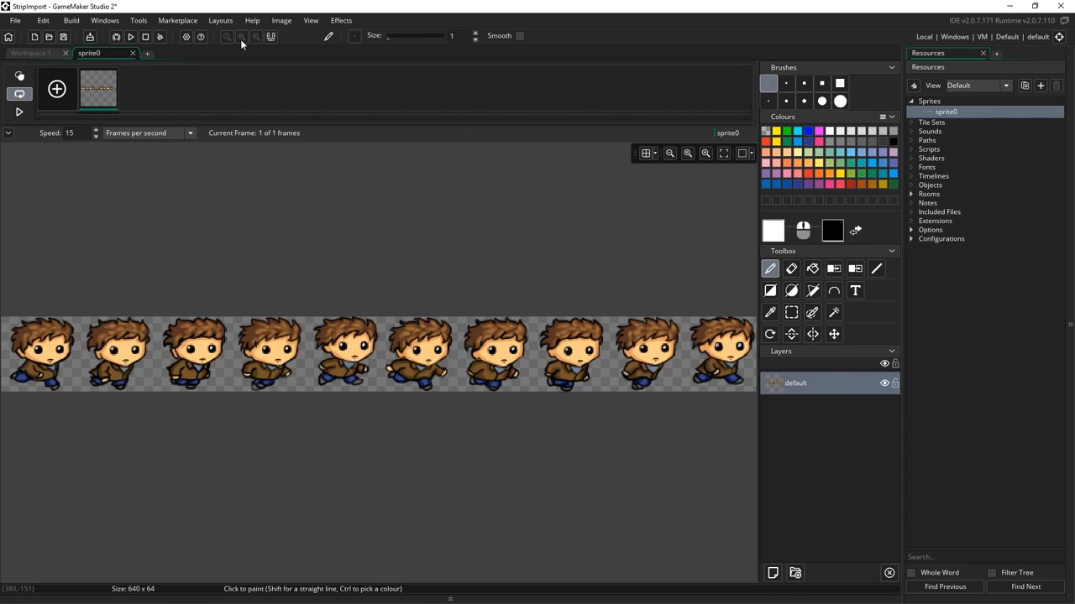
pyautogui.click(281, 21)
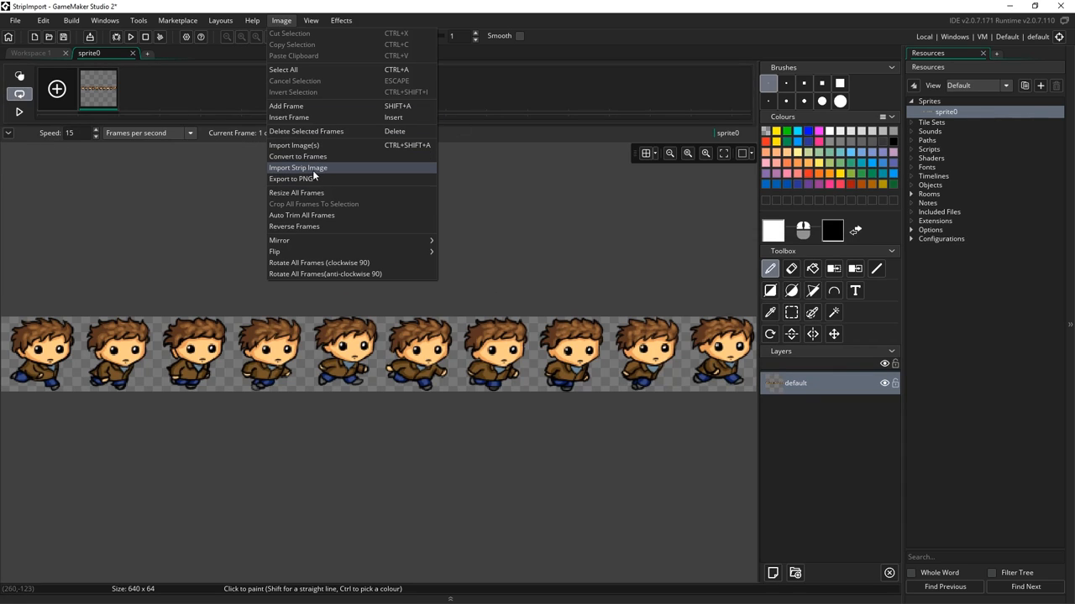
pyautogui.click(297, 167)
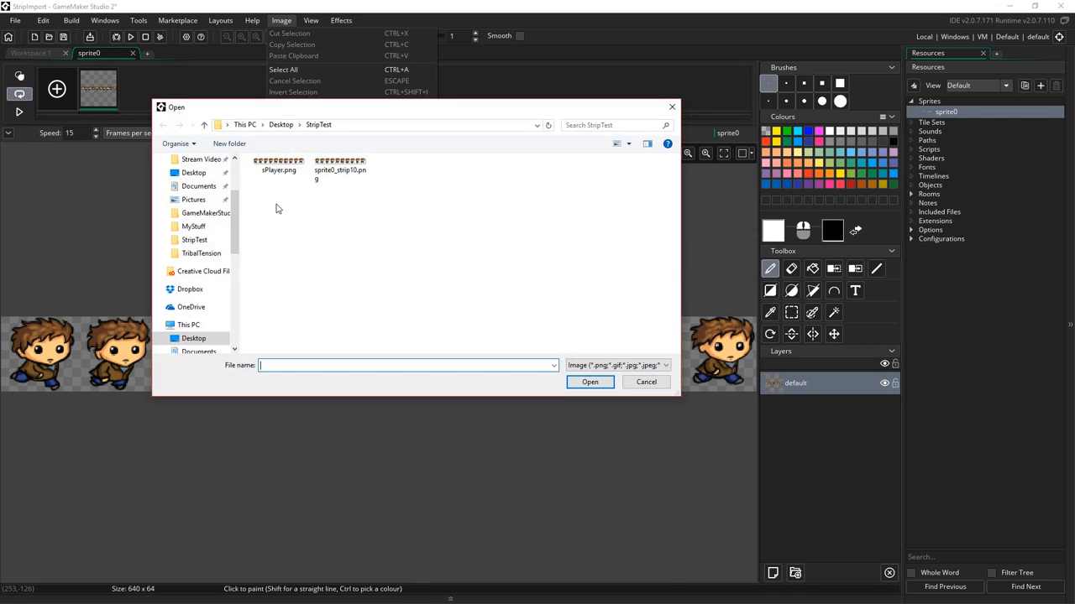
pyautogui.click(589, 382)
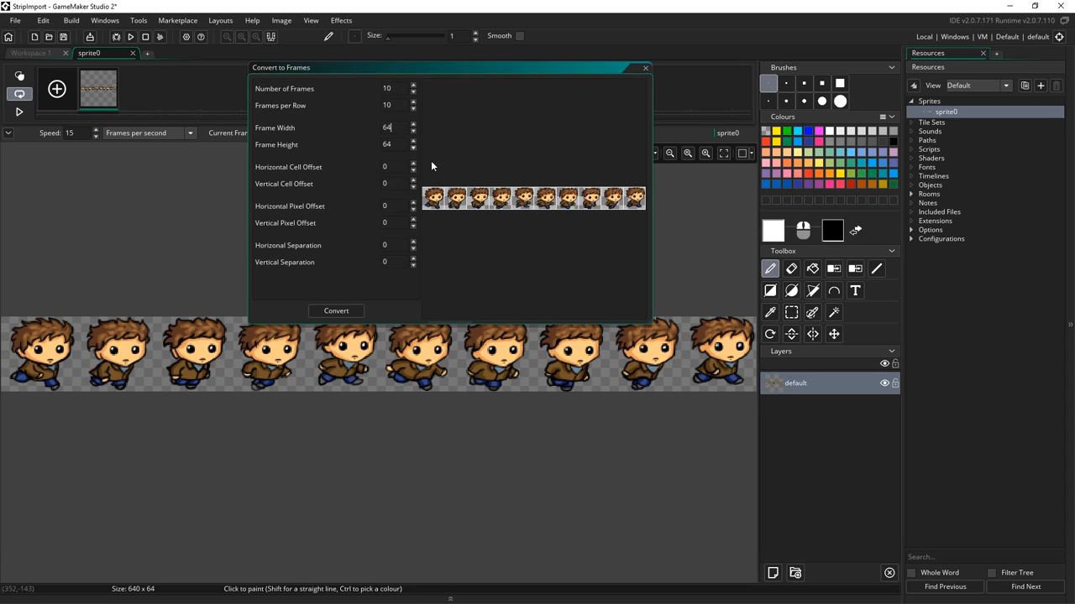
pyautogui.moveTo(347, 325)
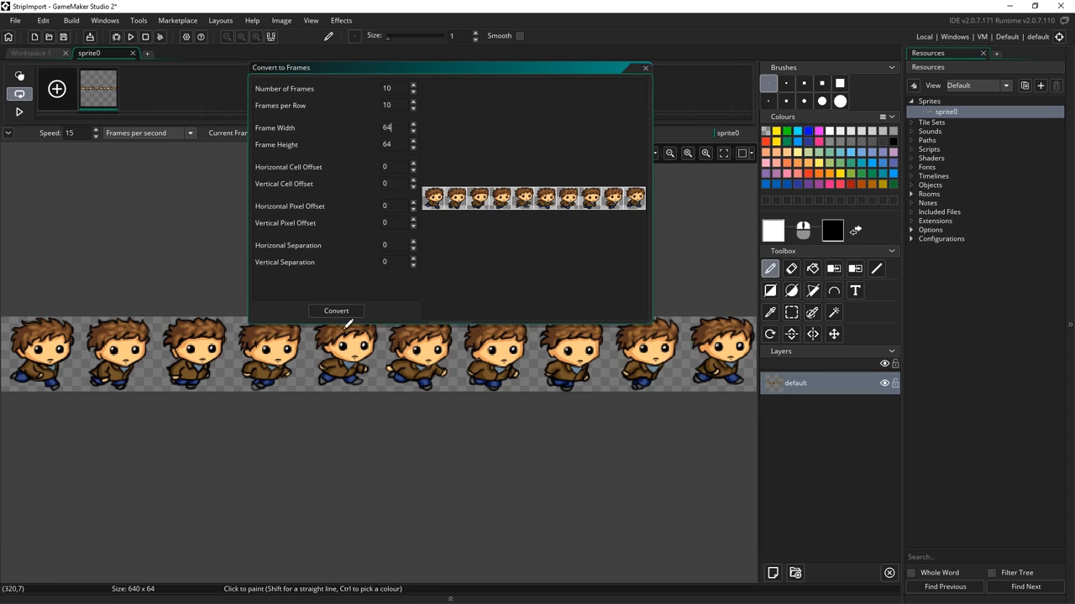
pyautogui.click(336, 311)
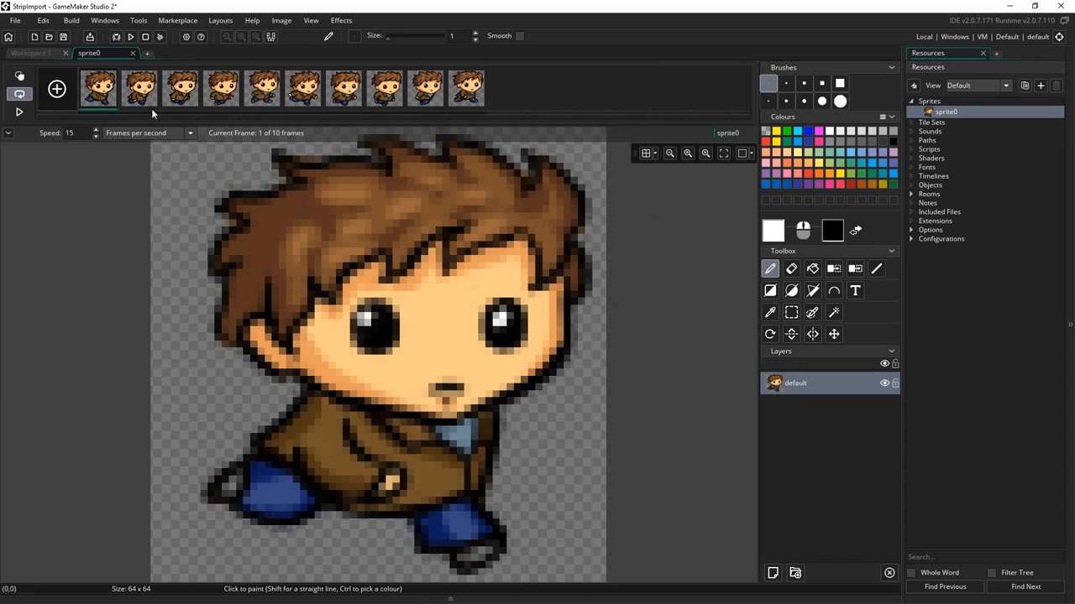
pyautogui.click(344, 87)
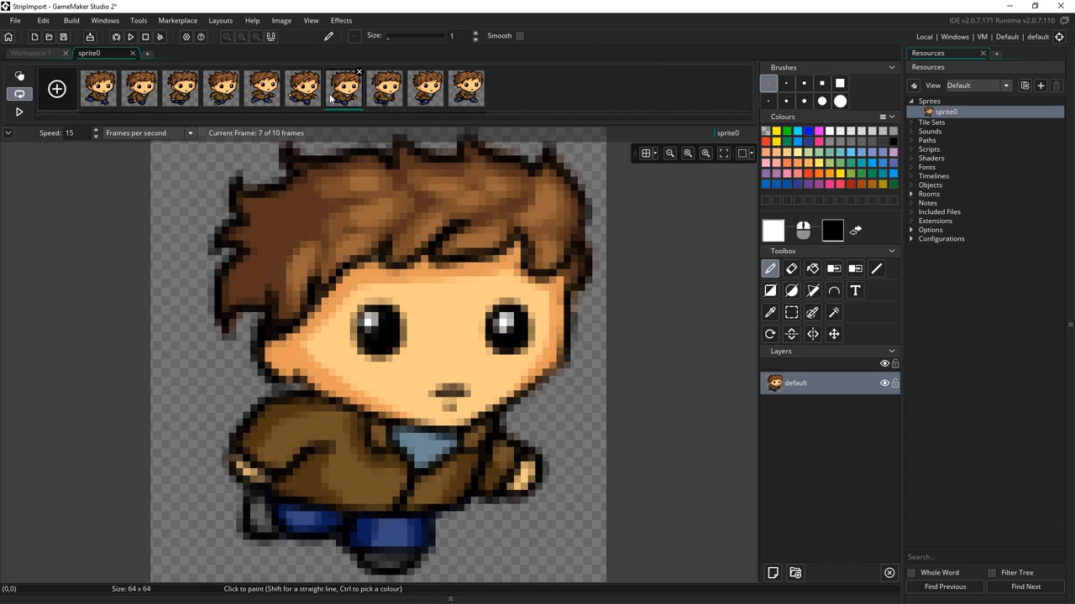
pyautogui.click(468, 88)
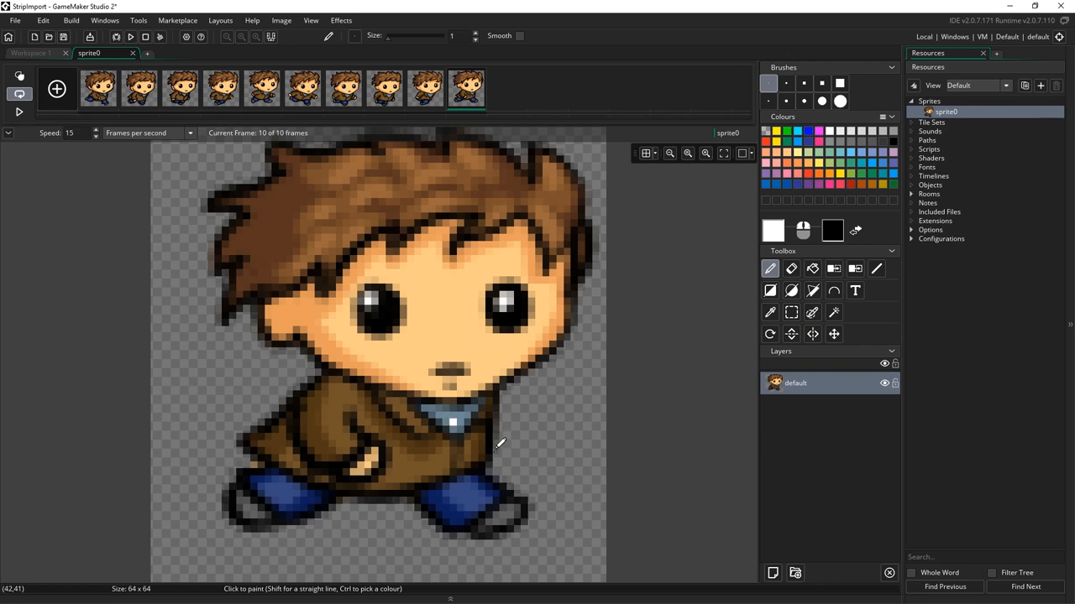
pyautogui.moveTo(157, 420)
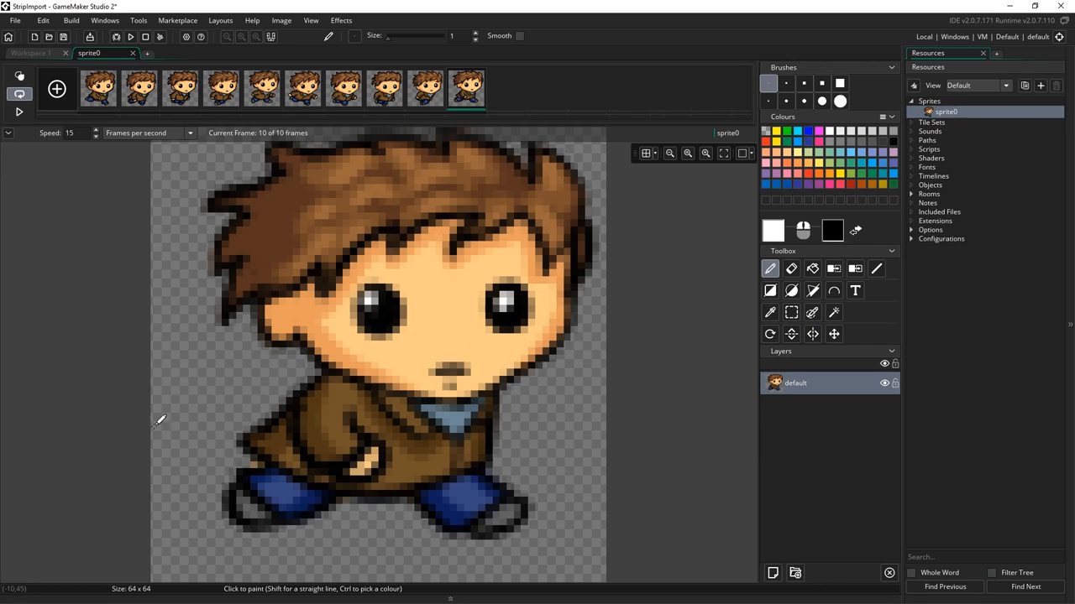
pyautogui.moveTo(550, 325)
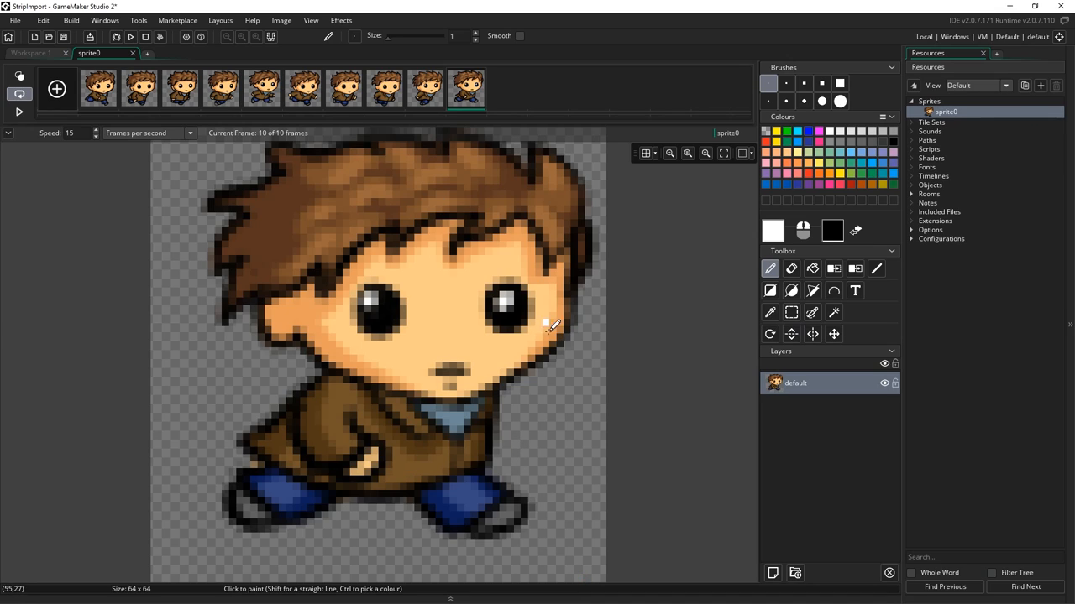
pyautogui.moveTo(533, 445)
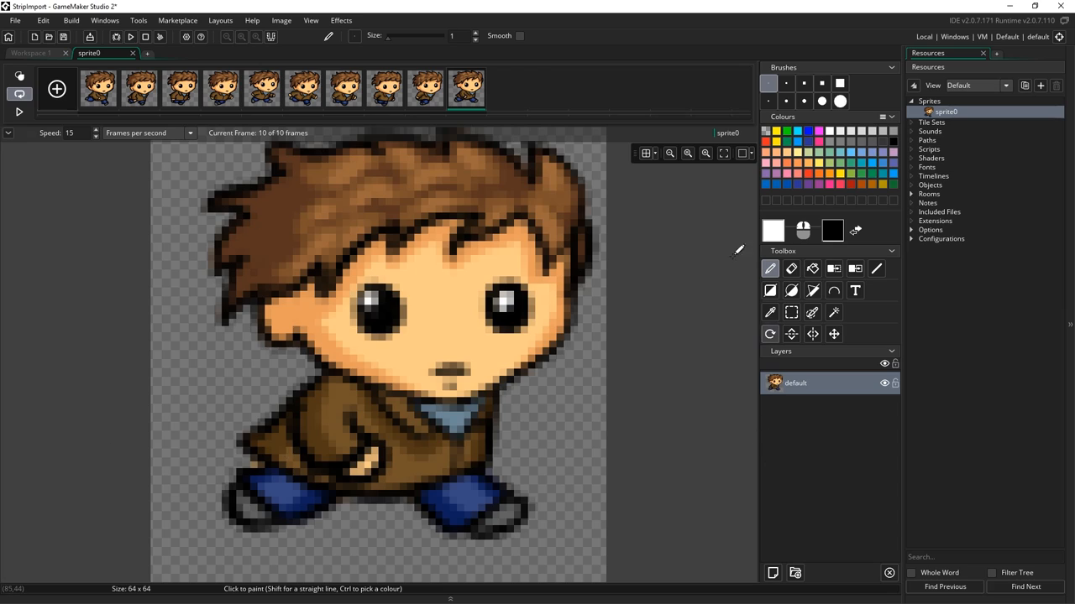
pyautogui.moveTo(403, 315)
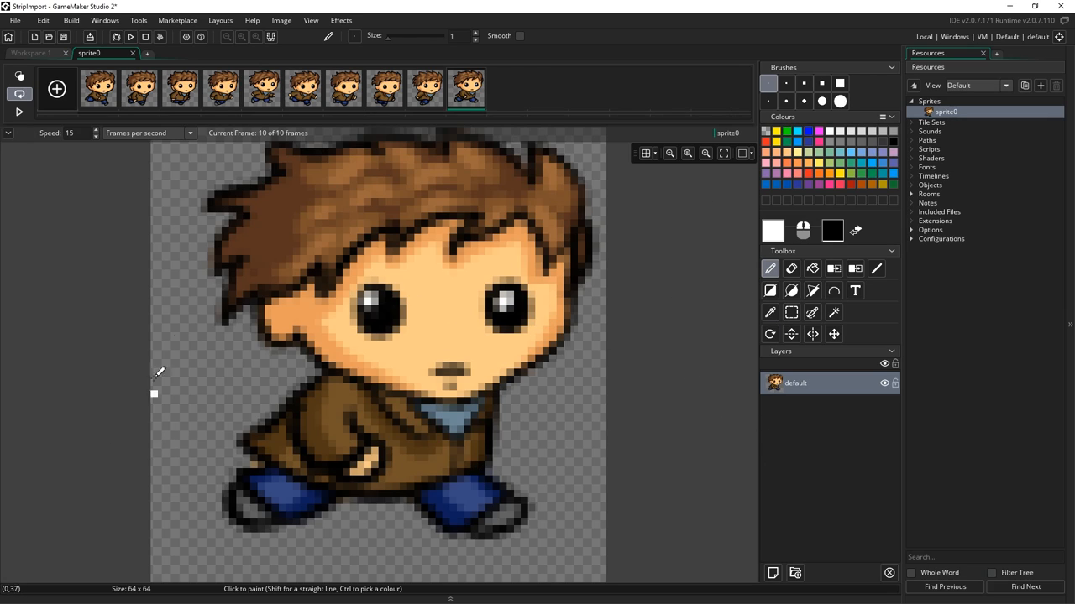
pyautogui.moveTo(642, 413)
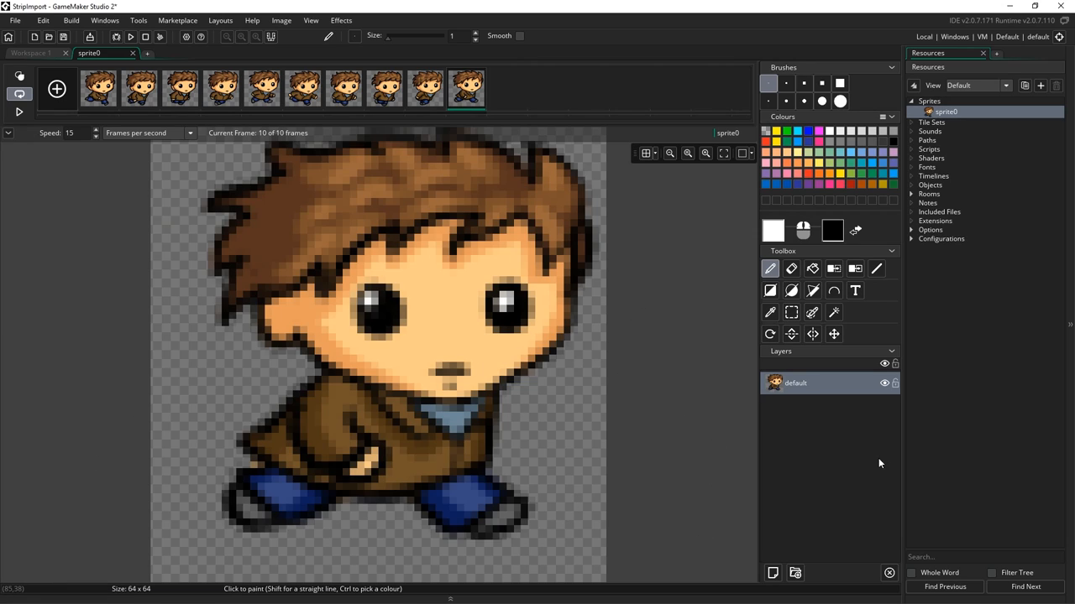
pyautogui.moveTo(149, 66)
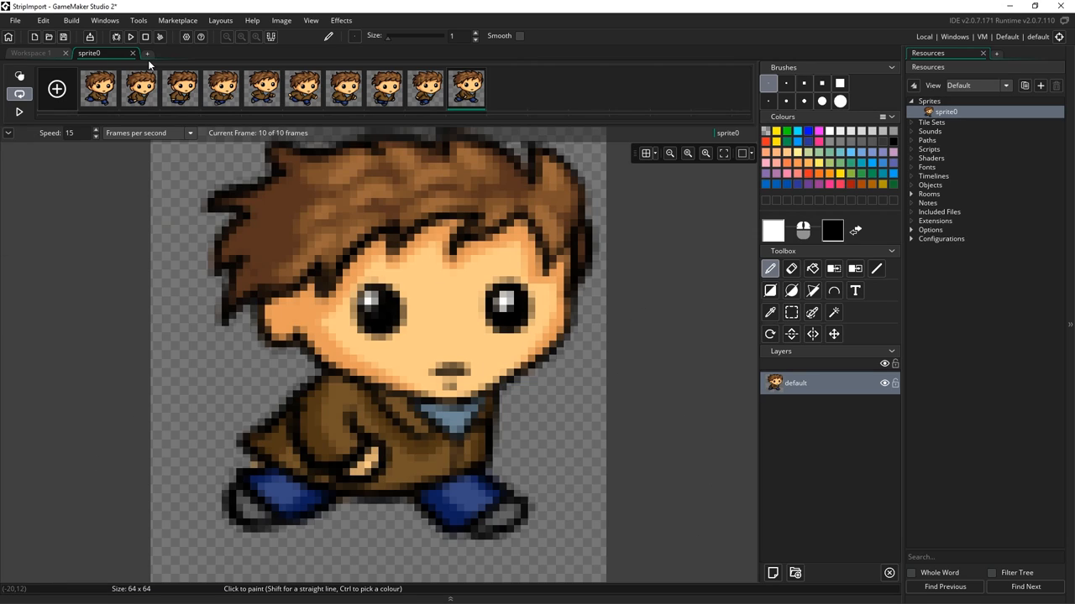
# Leave the image editor and import sPlayer.png into sprite0 as one frame.
pyautogui.click(131, 53)
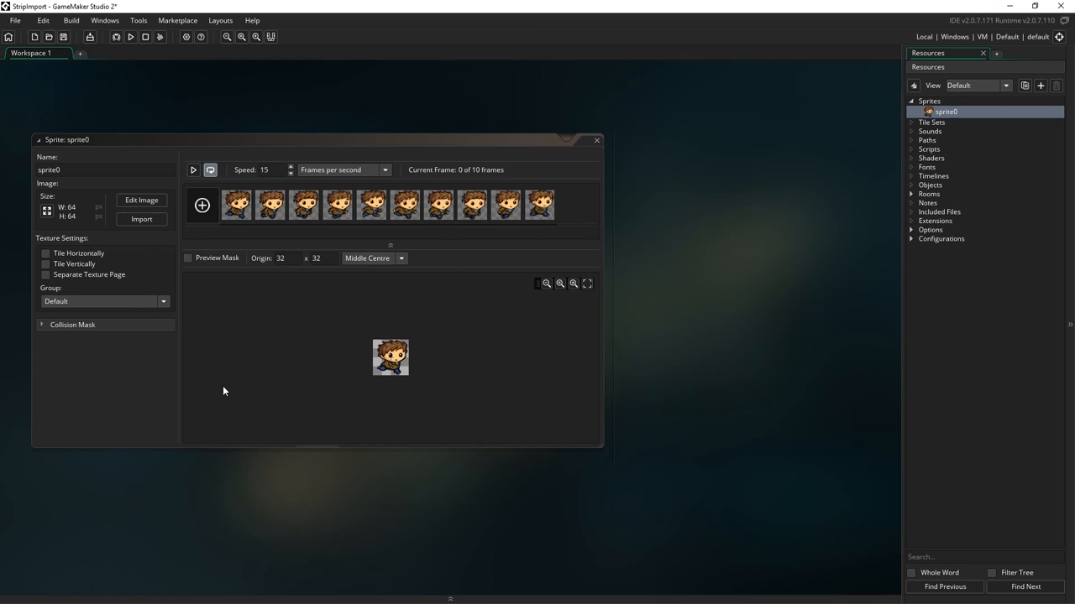
pyautogui.click(141, 219)
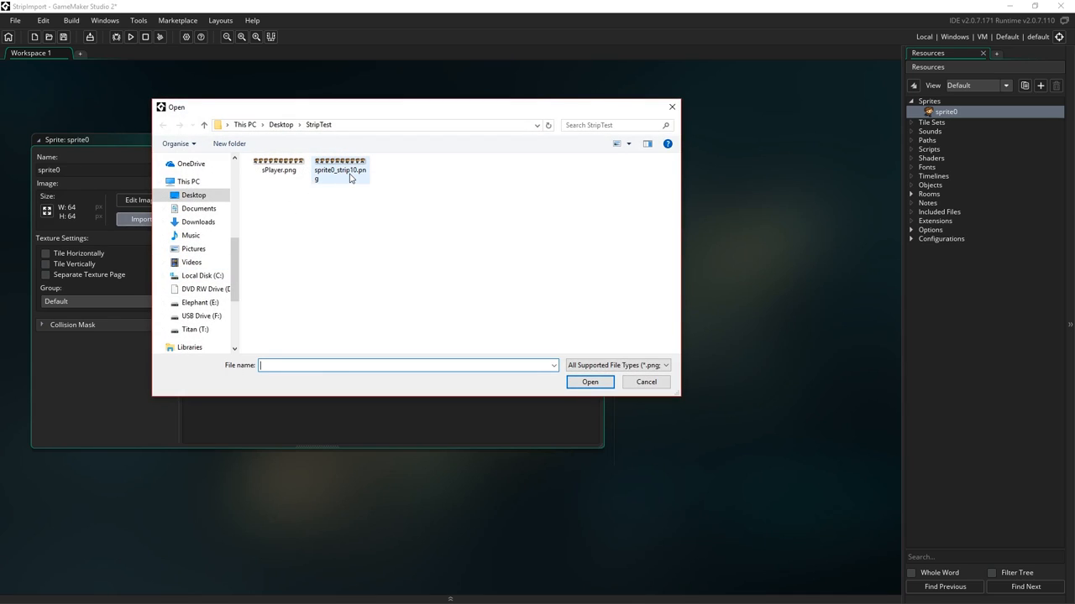
pyautogui.click(278, 165)
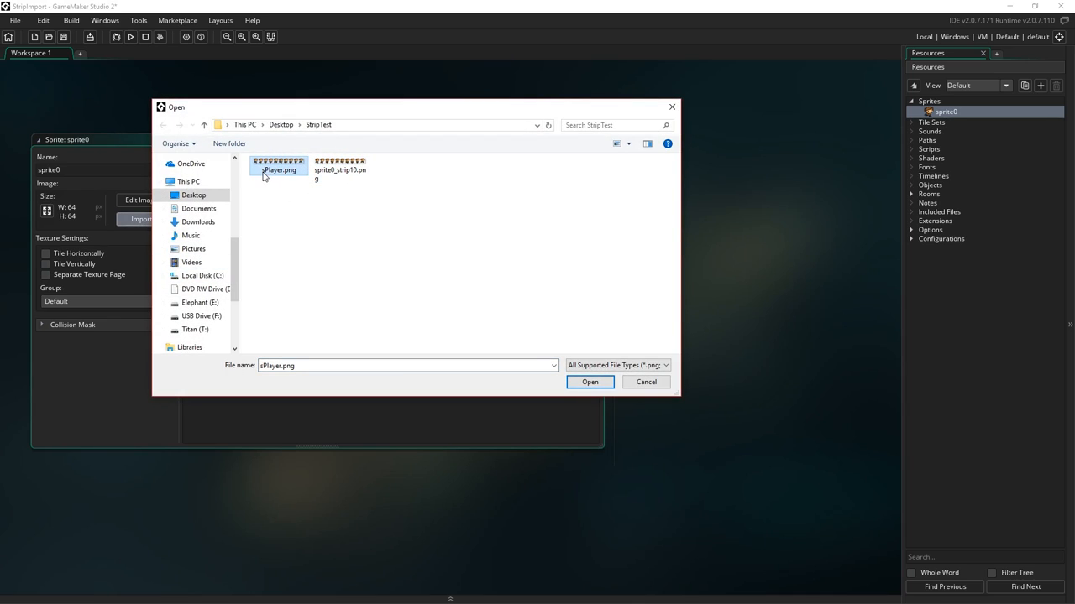
pyautogui.click(589, 382)
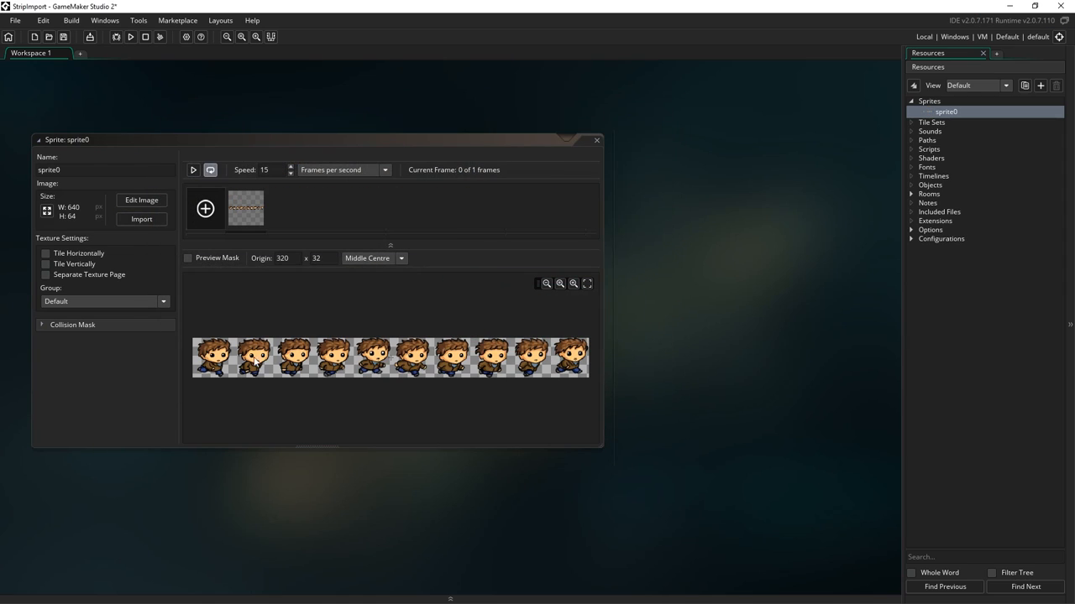
# Reopen the import file window and select sPlayer.png for renaming.
pyautogui.click(141, 219)
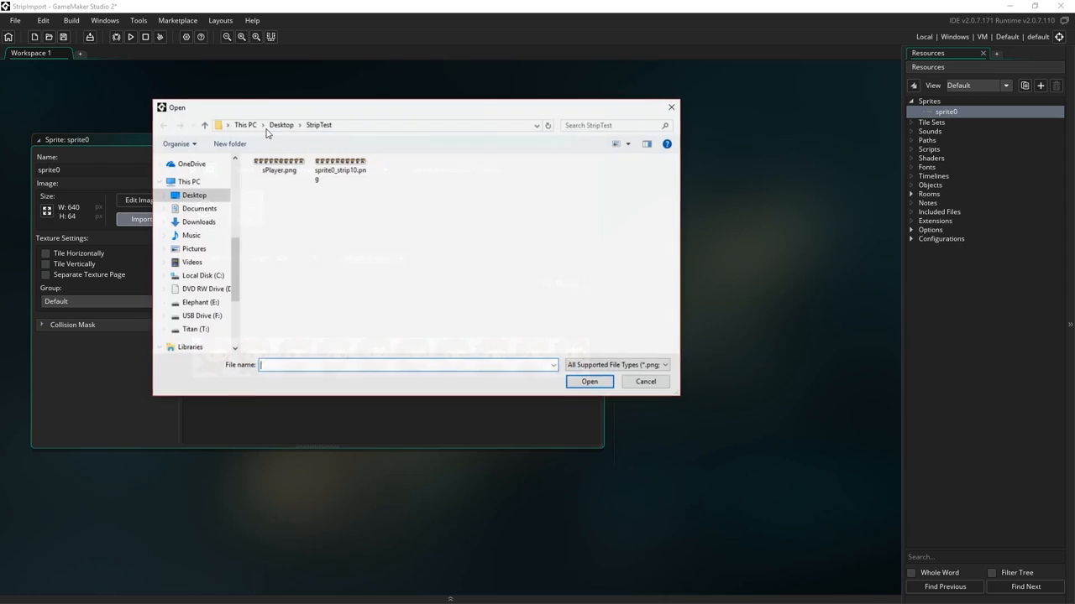
pyautogui.click(340, 168)
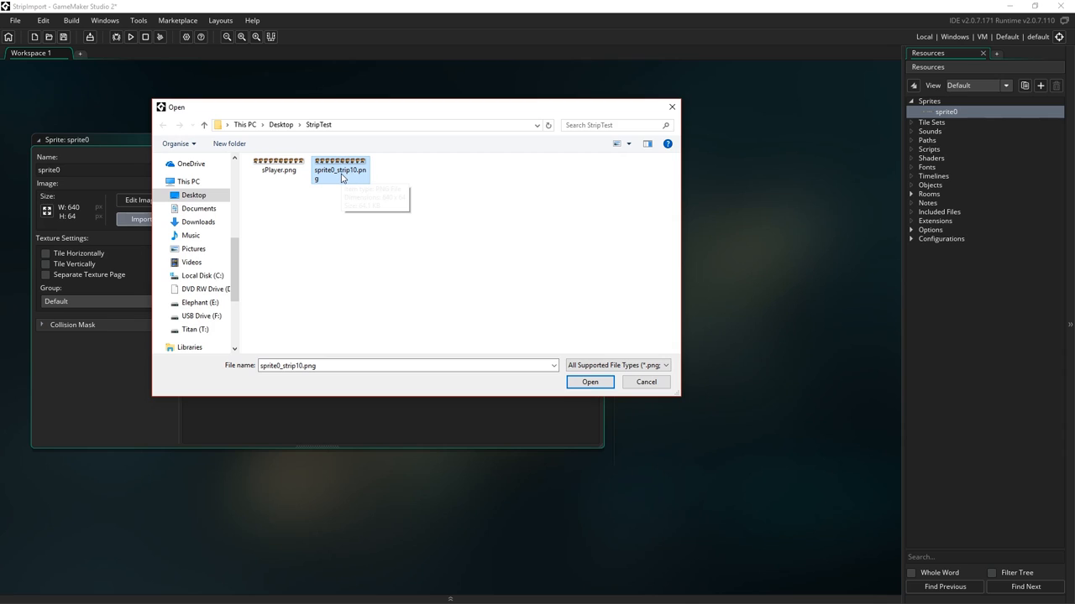
pyautogui.click(279, 169)
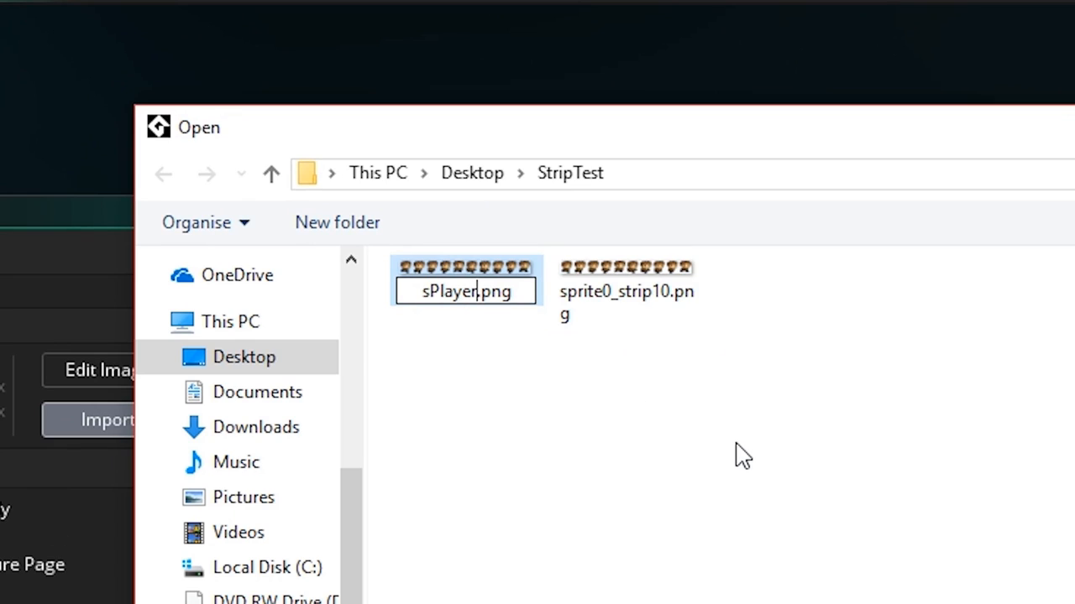
# Rename sPlayer.png to sPlayer_strip10.png by appending '_strip10' to its name.
pyautogui.write('_')
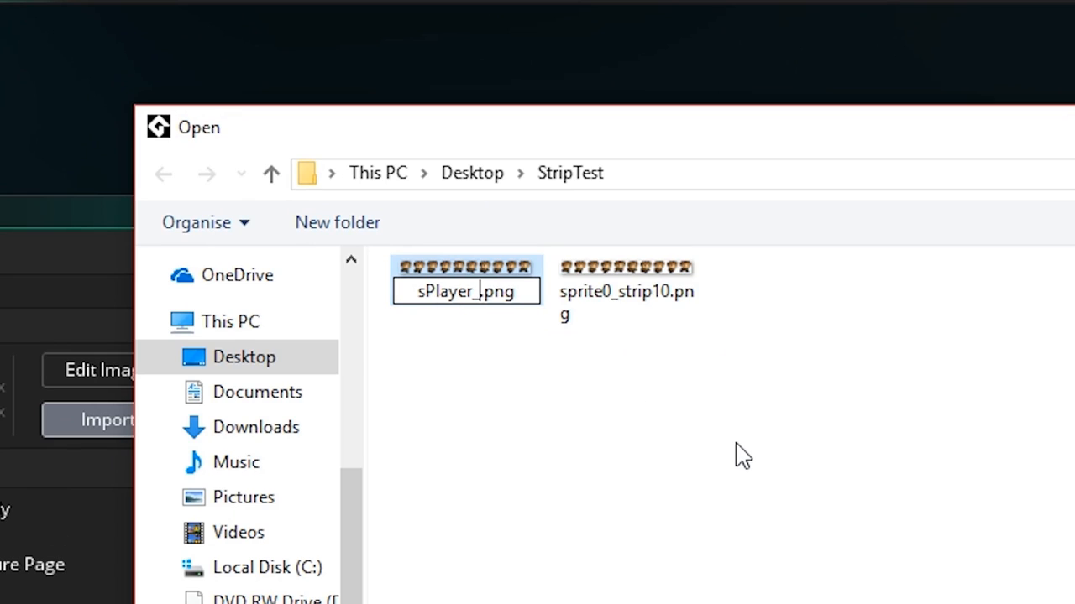
pyautogui.write('strip')
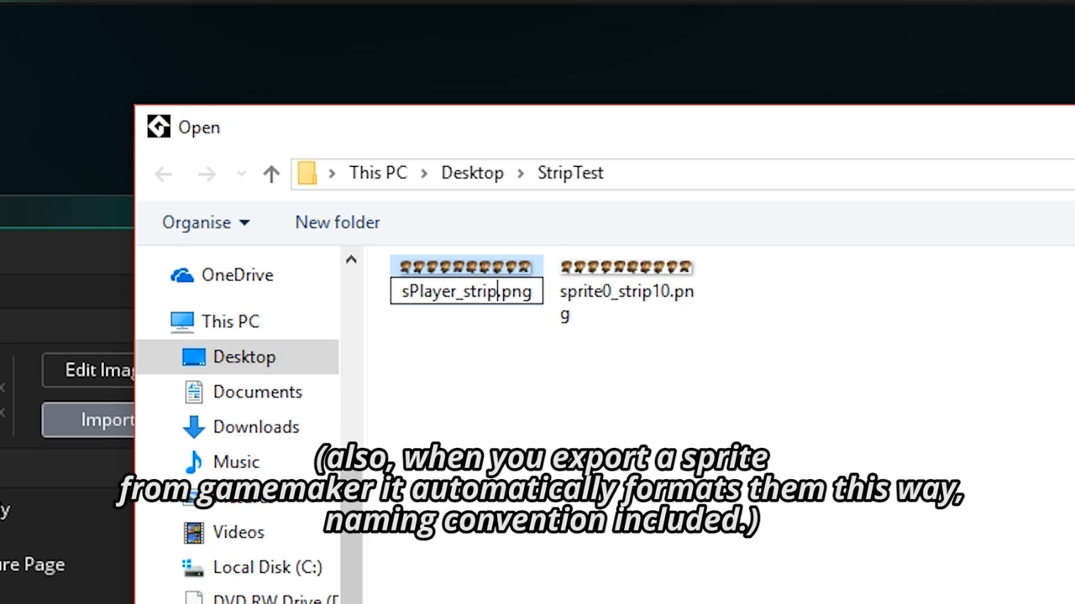
pyautogui.write('10')
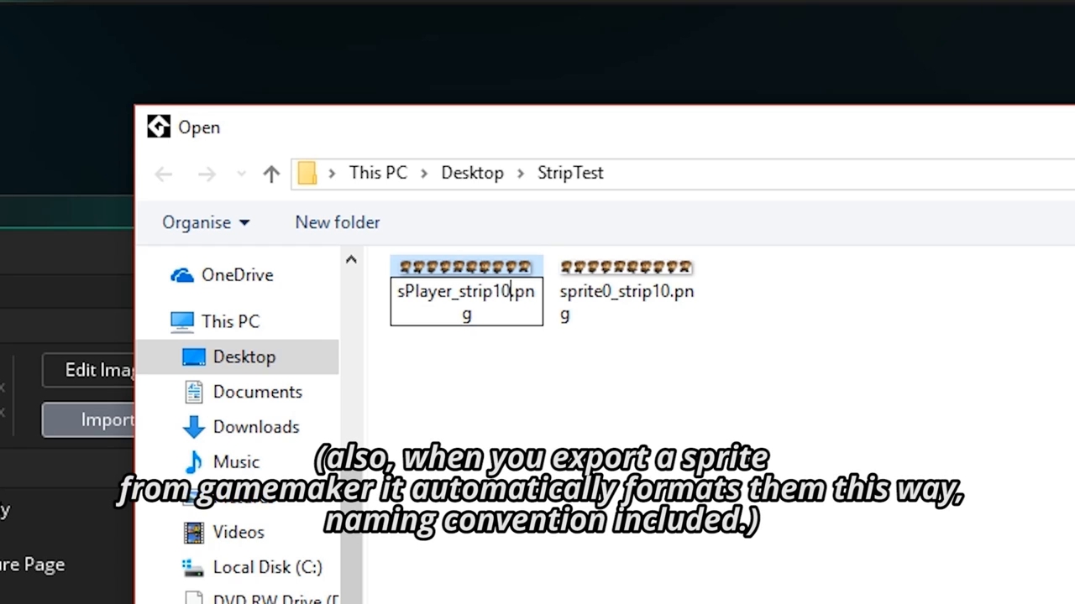
pyautogui.moveTo(607, 442)
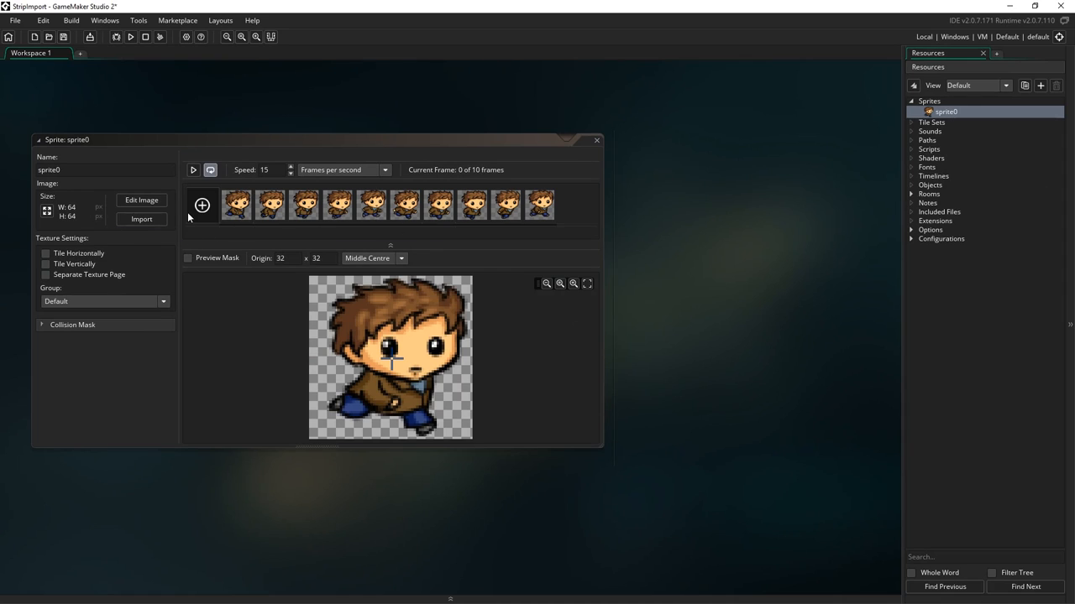
# Rename the file to sPlayer_strip5.png and import it as five 128×64 frames.
pyautogui.click(193, 170)
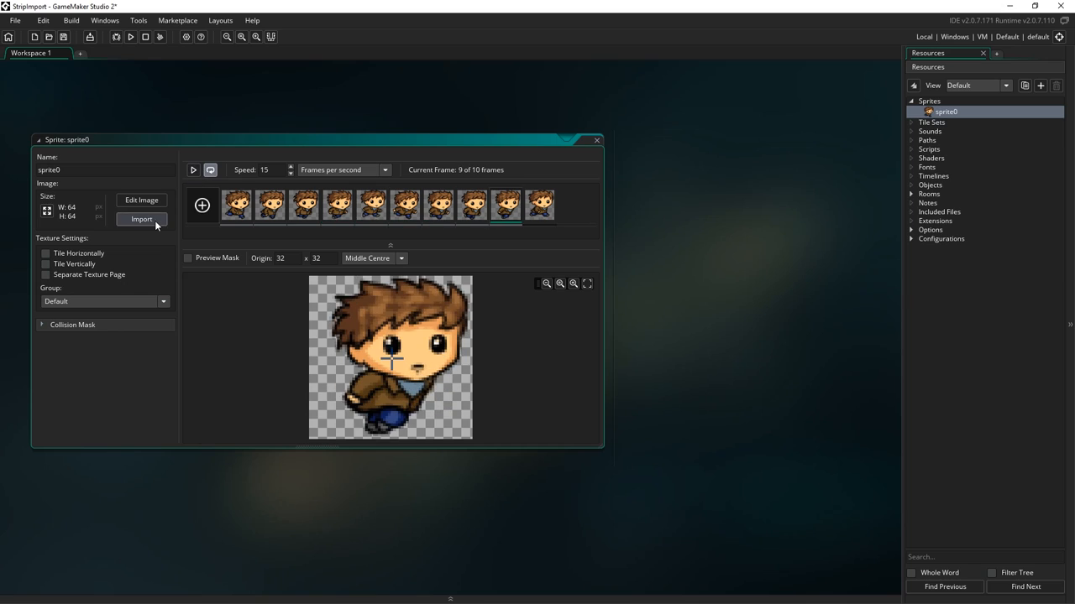
pyautogui.rightClick(277, 163)
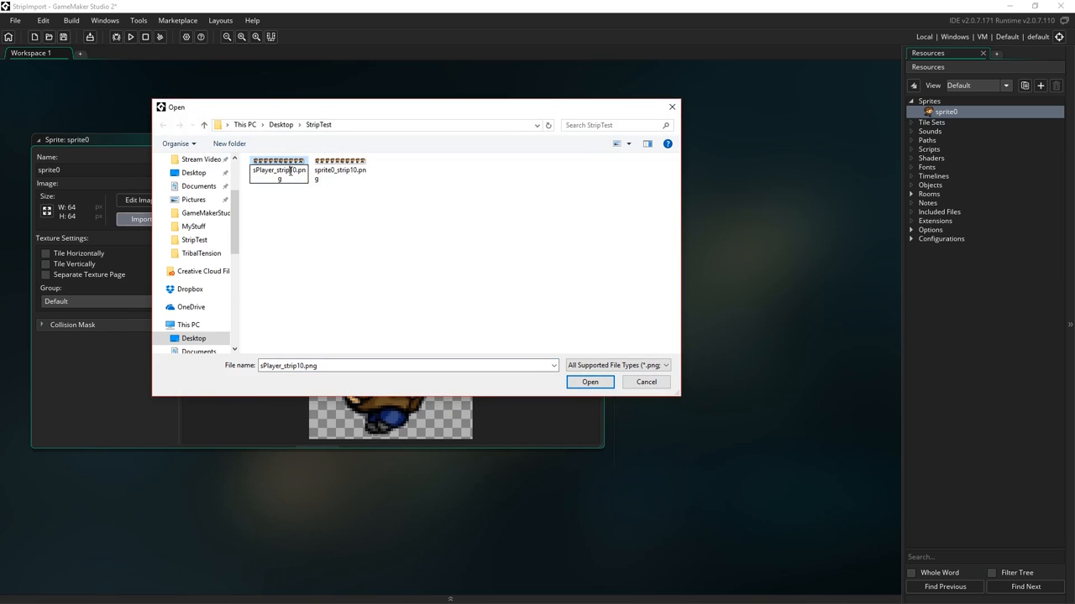
pyautogui.click(279, 168)
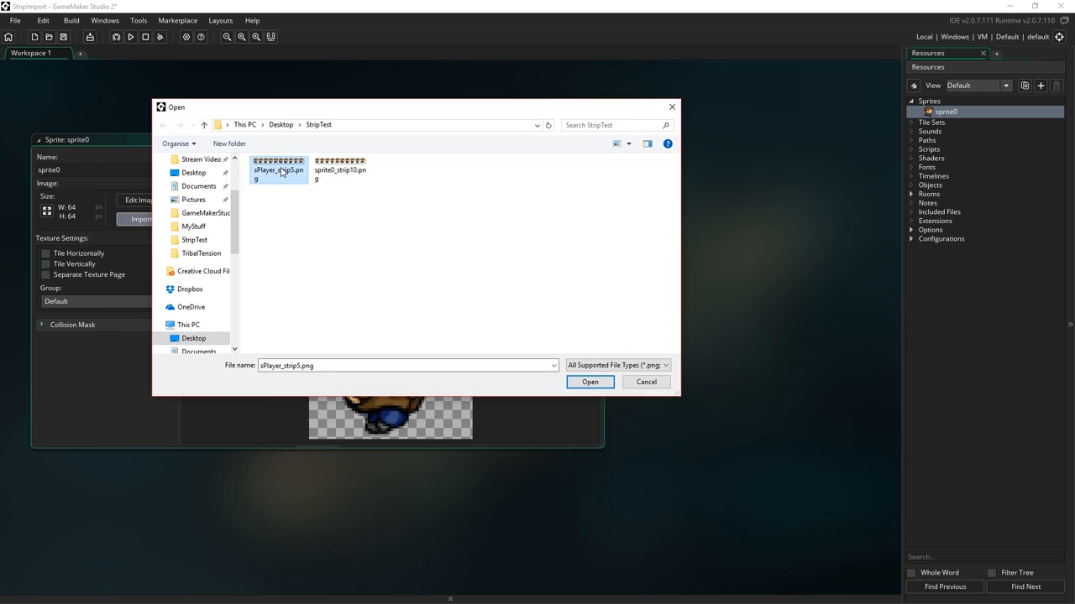
pyautogui.click(589, 382)
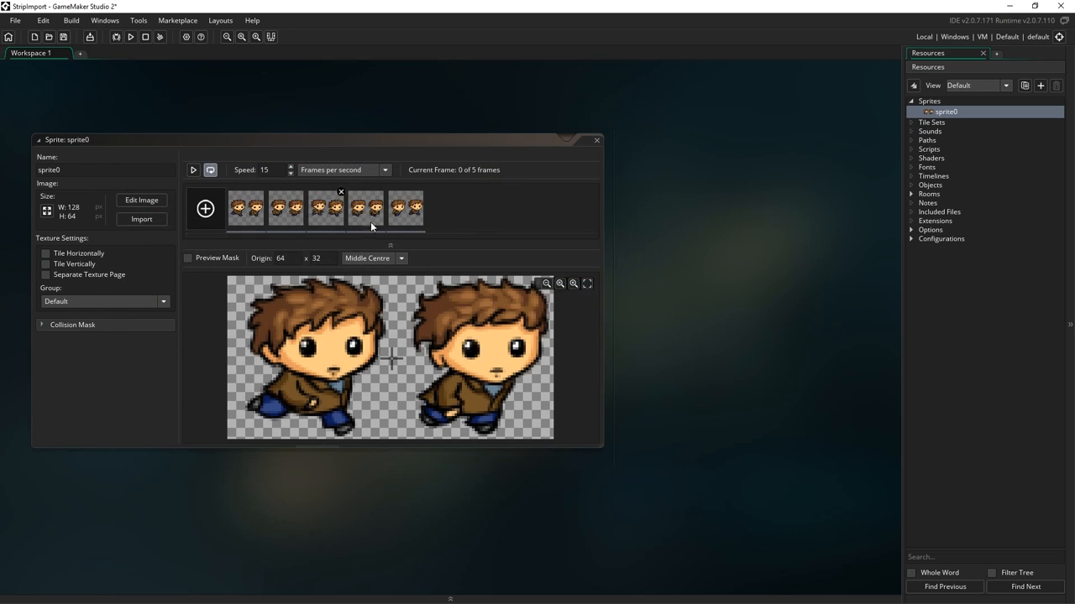
# Start playback to watch the five paired 128×64 poses cycle.
pyautogui.click(193, 169)
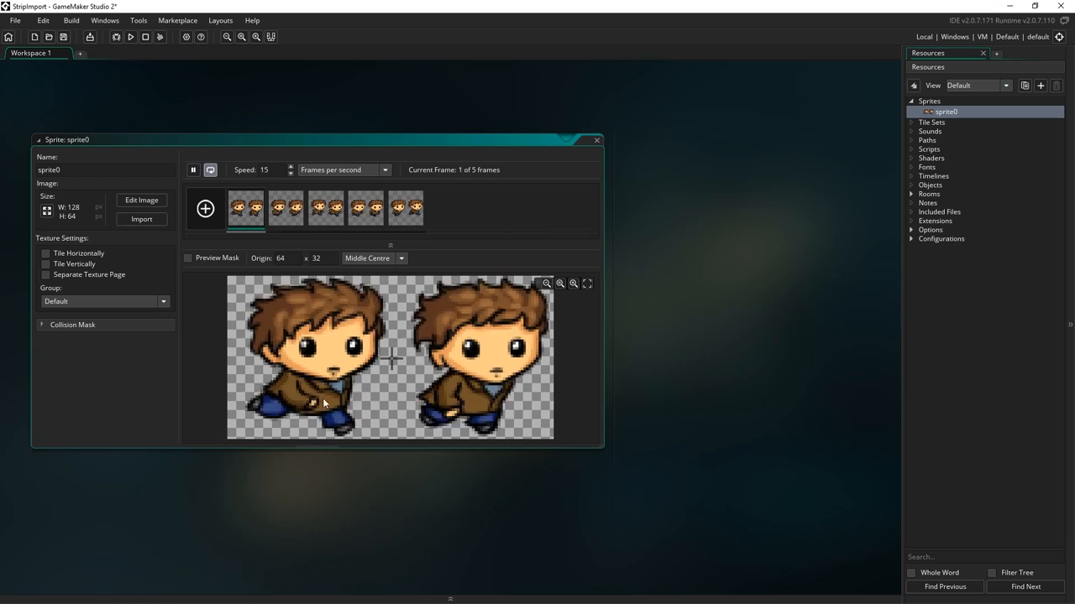
pyautogui.moveTo(331, 445)
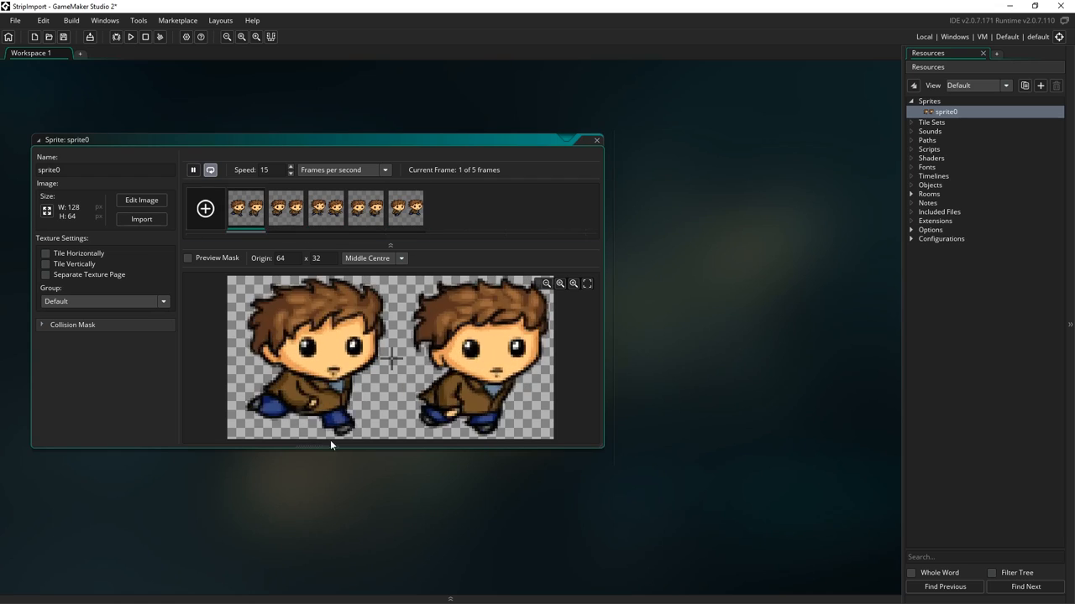
pyautogui.moveTo(272, 304)
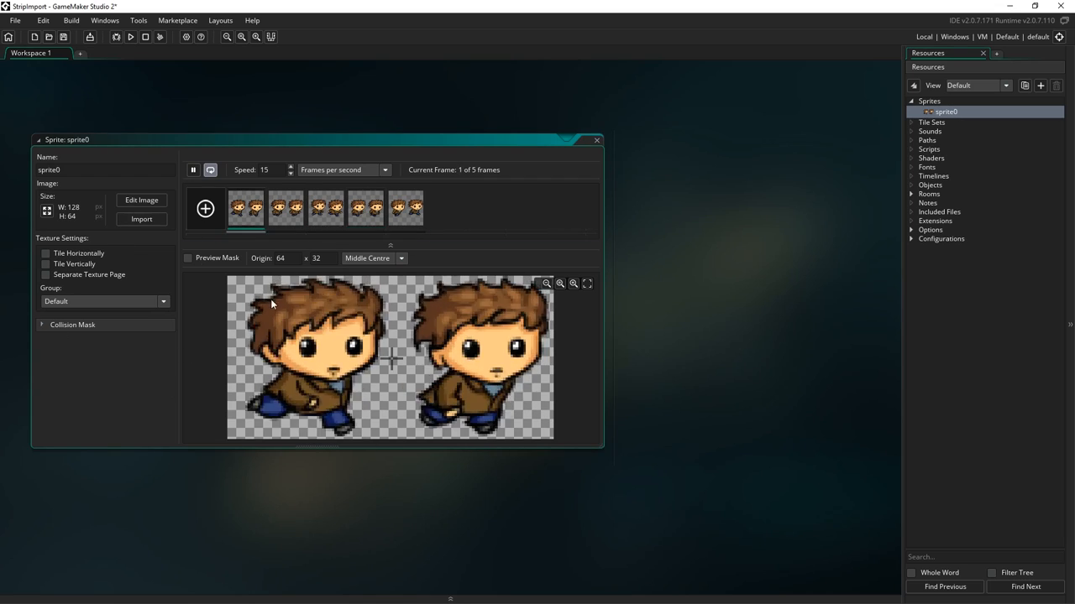
pyautogui.moveTo(734, 402)
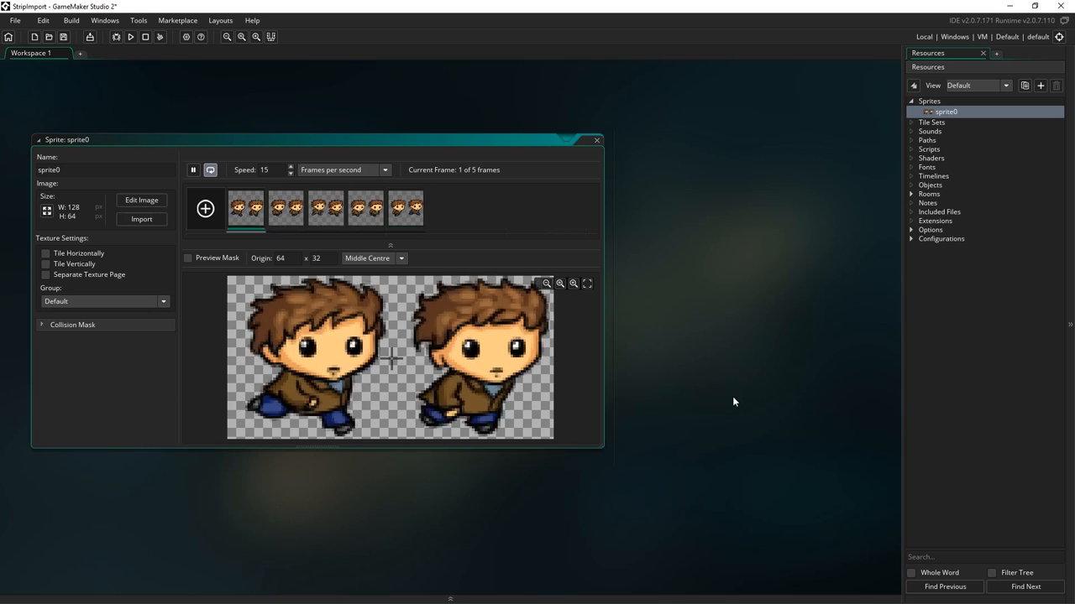
pyautogui.moveTo(556, 255)
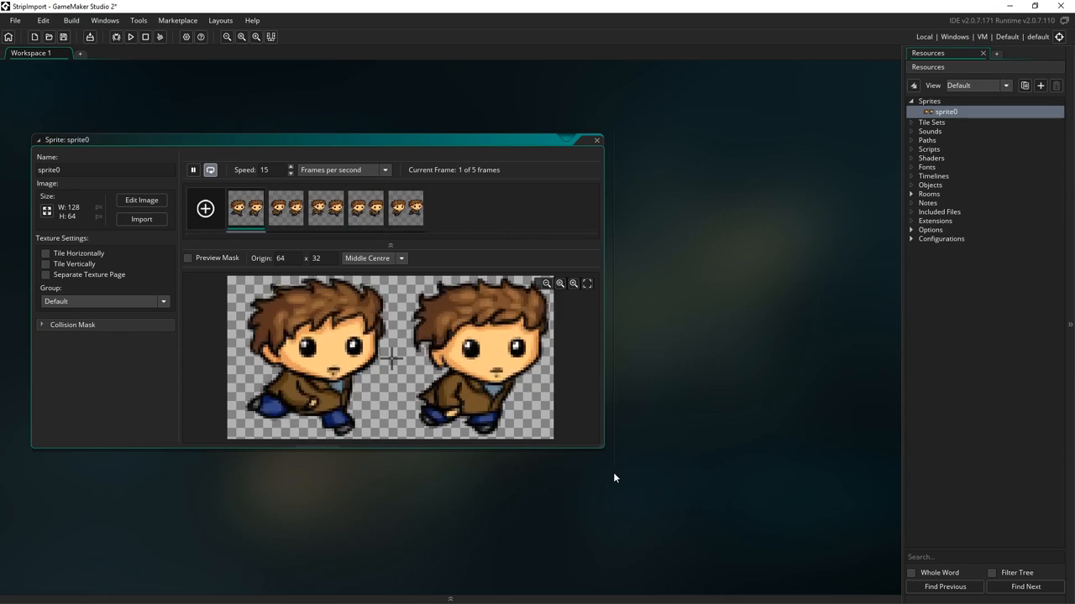
pyautogui.moveTo(418, 419)
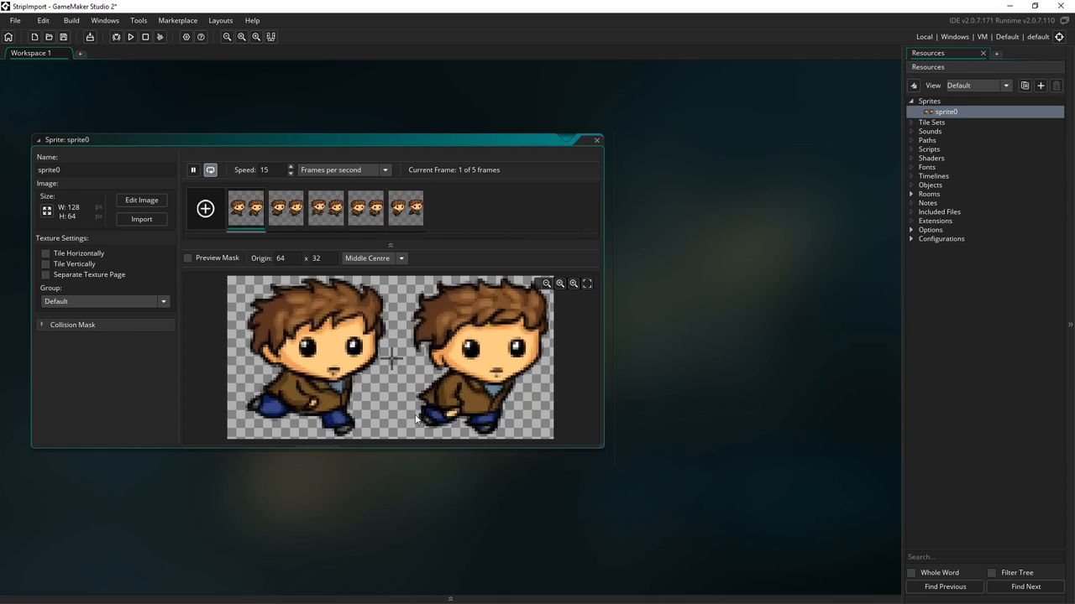
pyautogui.moveTo(481, 532)
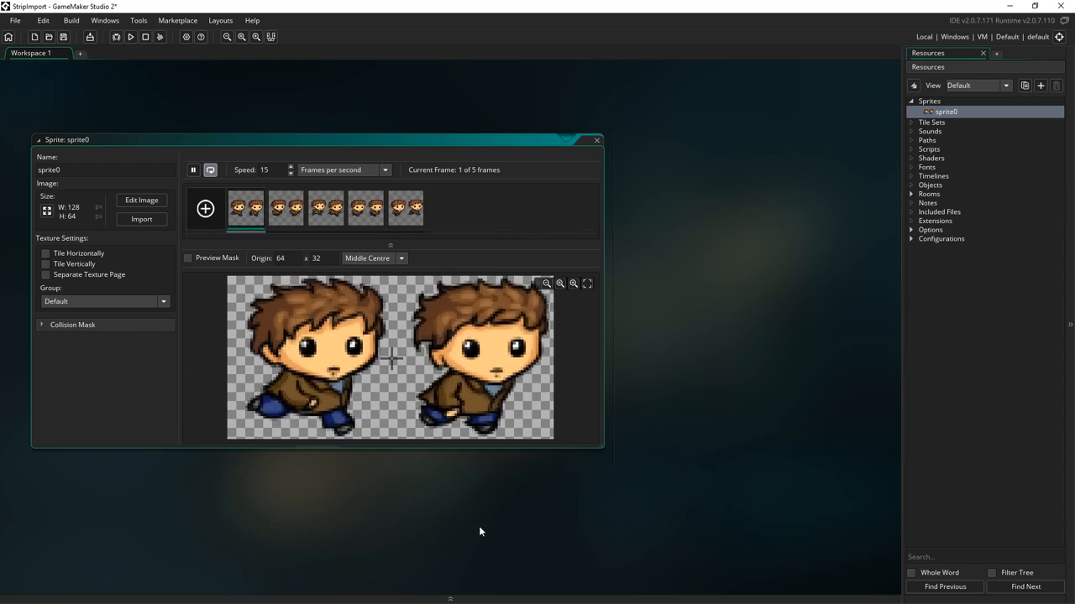
pyautogui.moveTo(501, 524)
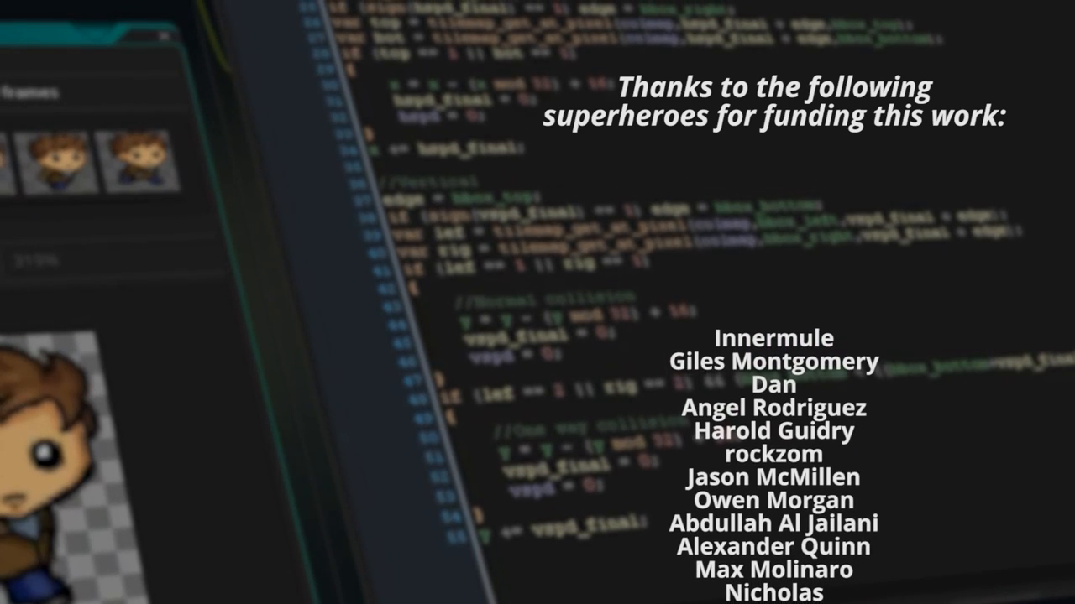
pyautogui.scroll(-3)
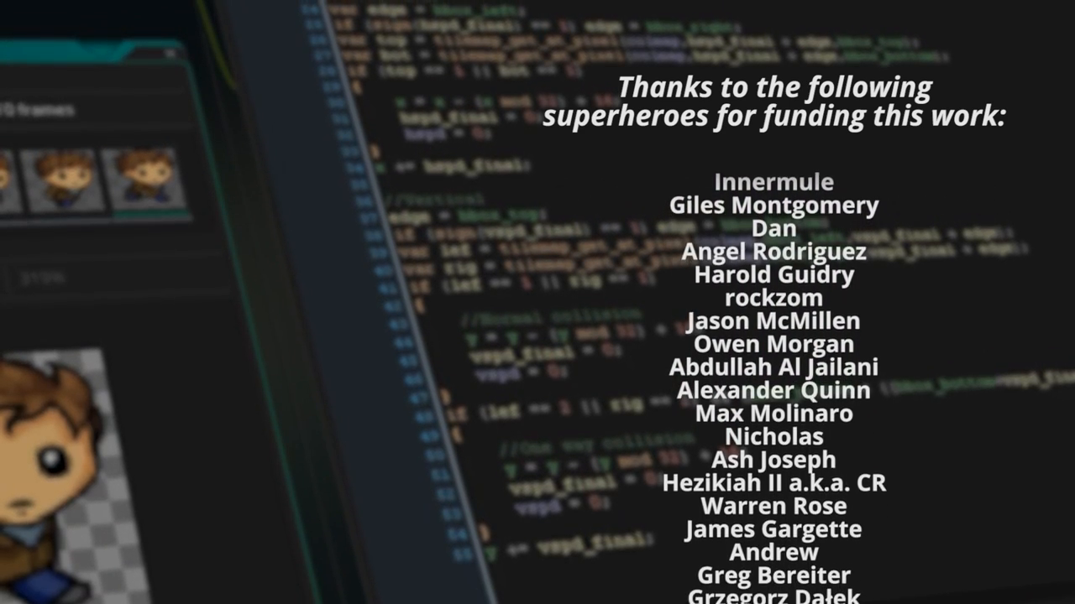
pyautogui.scroll(3)
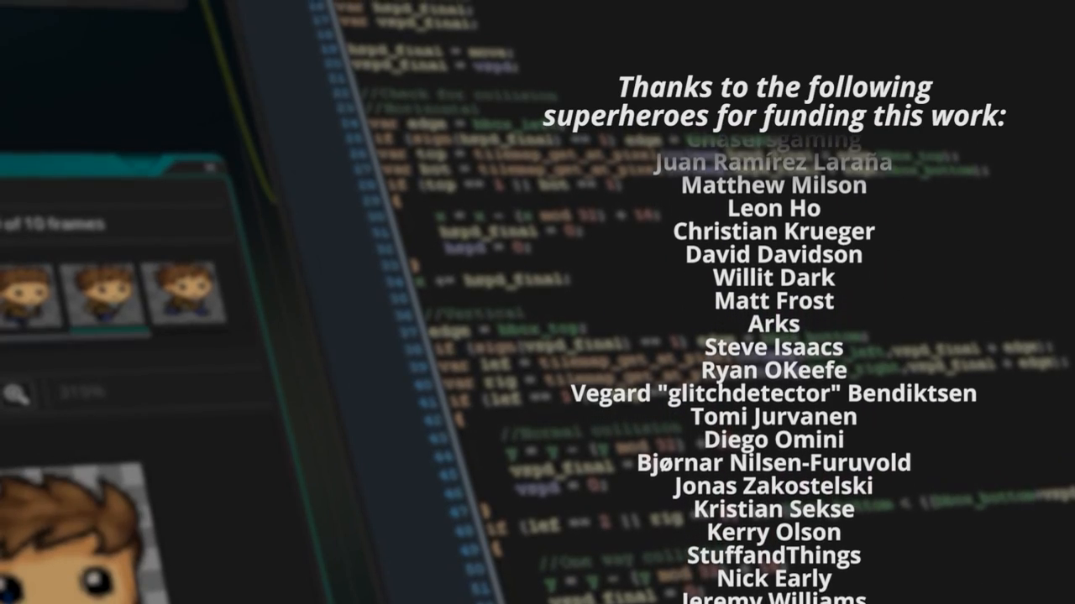
pyautogui.scroll(3)
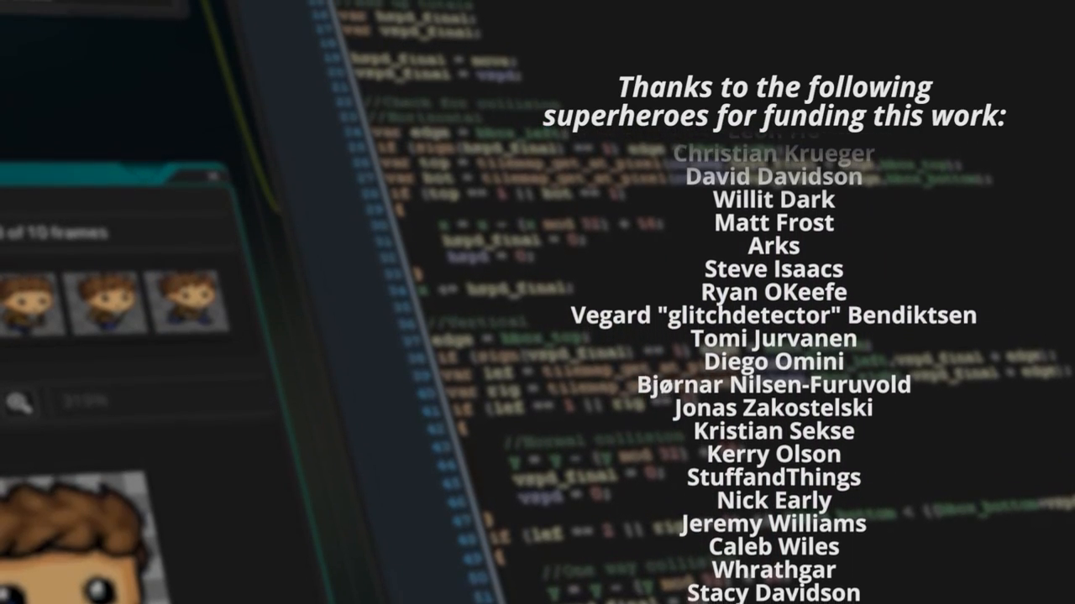